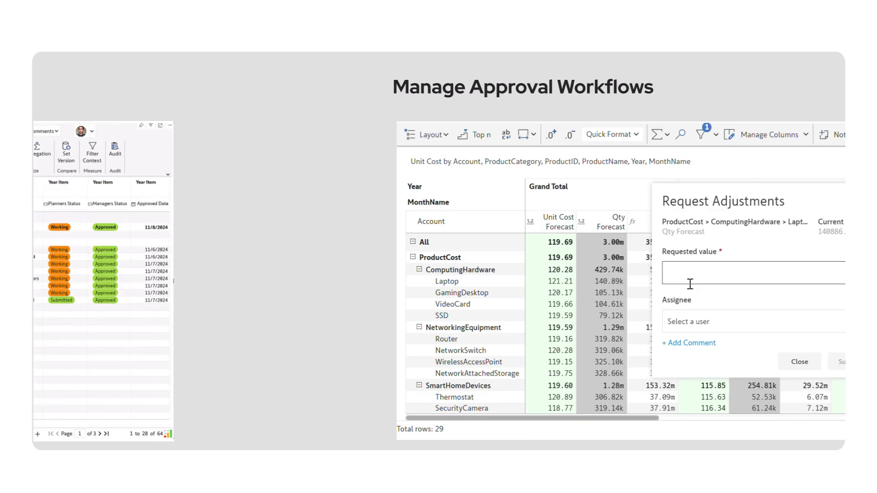
Bring up the 2024 Income Statement report with its Export tab options.
type("3")
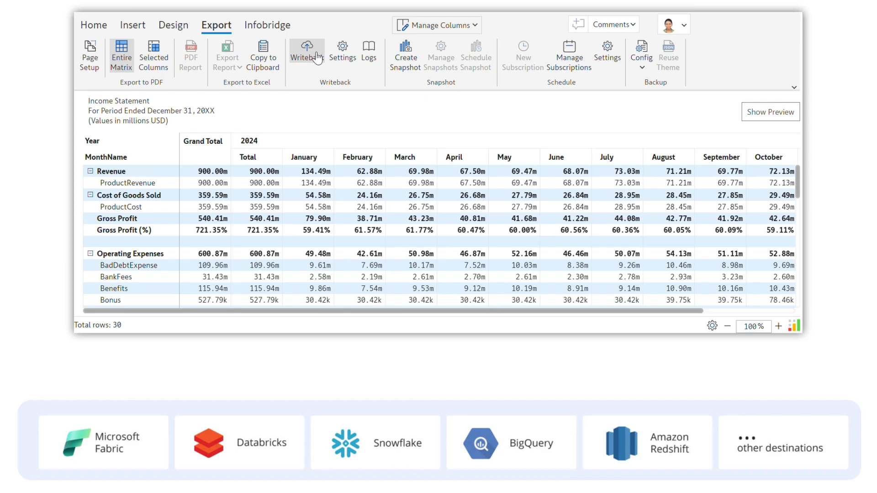
Write back the Income Statement with All Data and check the Fabric success message.
left_click(771, 111)
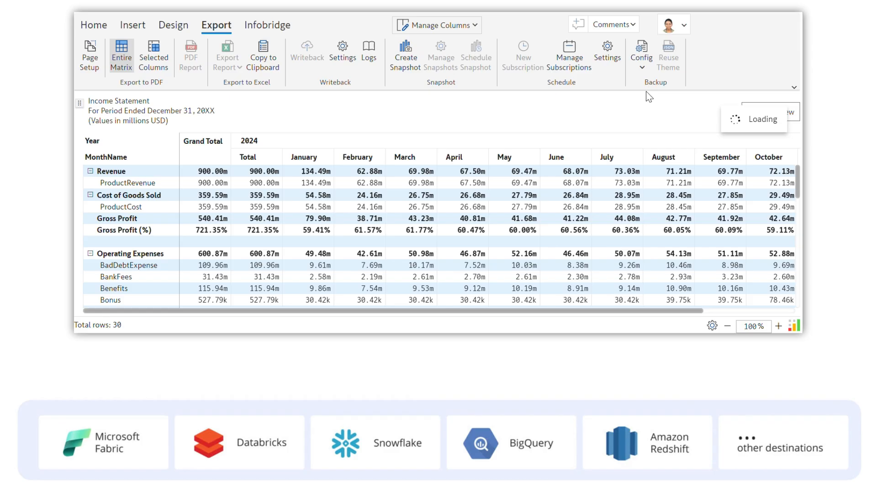
left_click(306, 53)
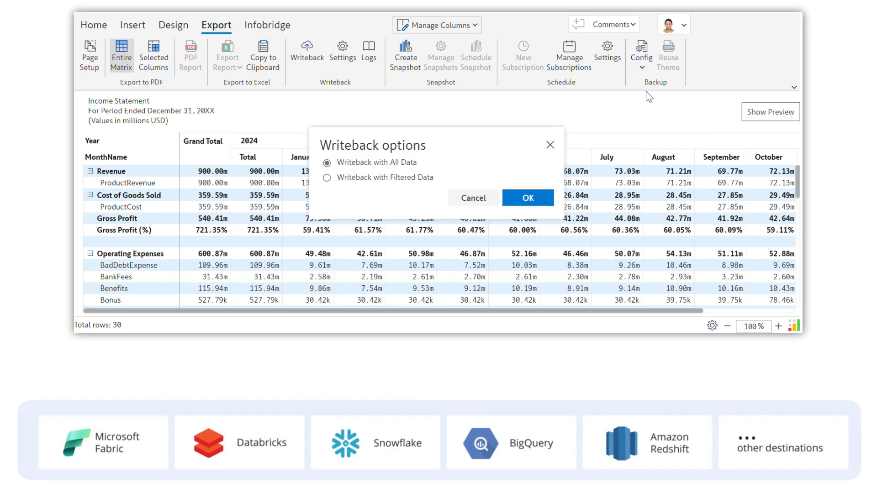
left_click(527, 197)
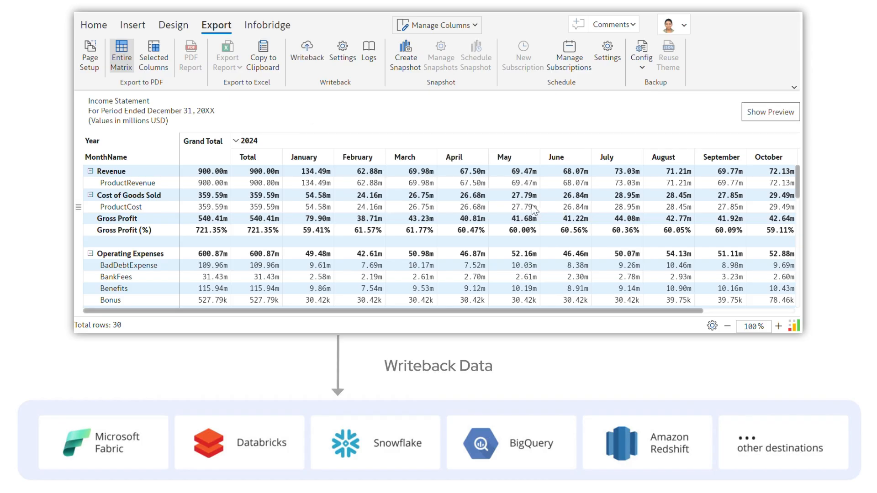
left_click(307, 52)
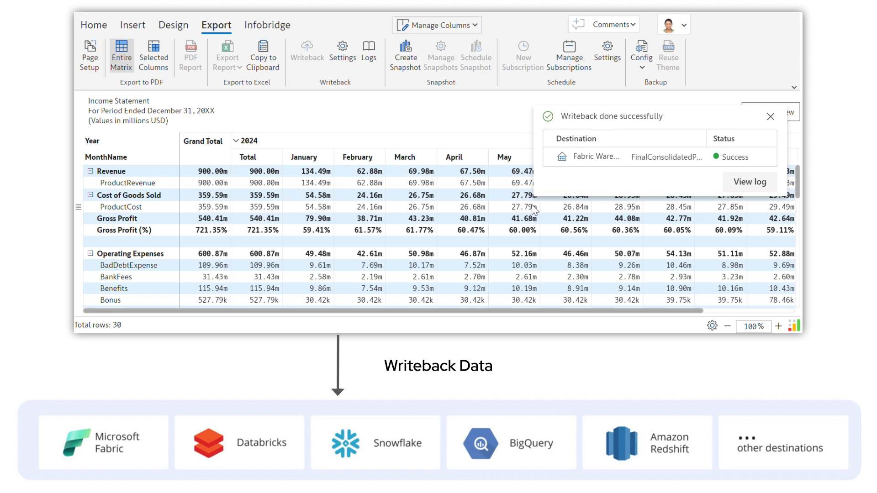
left_click(436, 24)
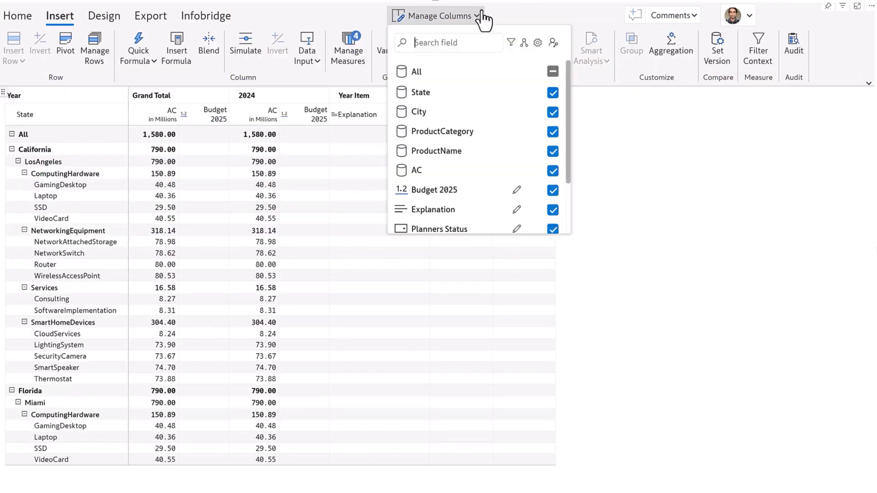
Review All Users read/write access for Managers Status, Planners Status, Explanation and Budget 2025.
left_click(537, 43)
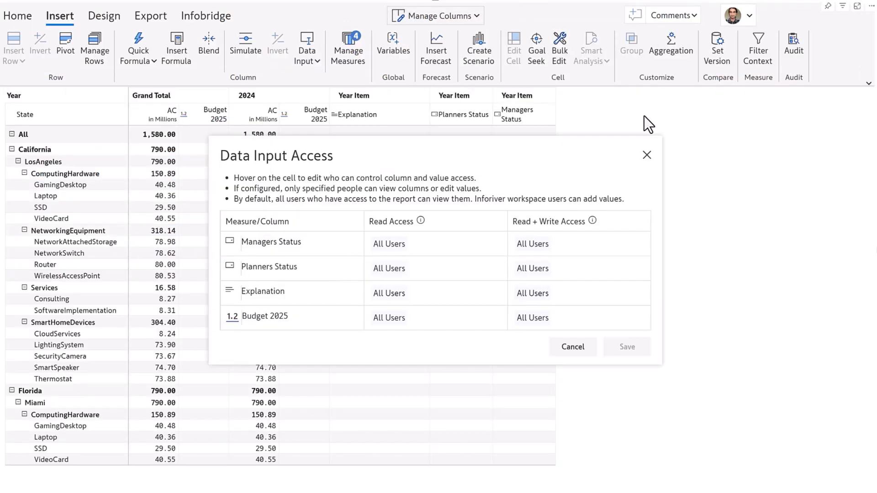
mouse_move(709, 202)
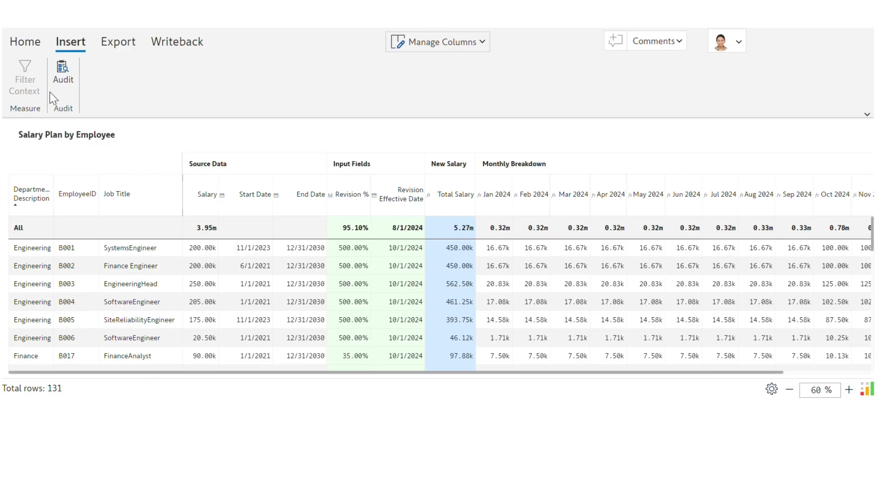
Open the Audit Log panel for the Salary Plan by Employee report.
left_click(63, 72)
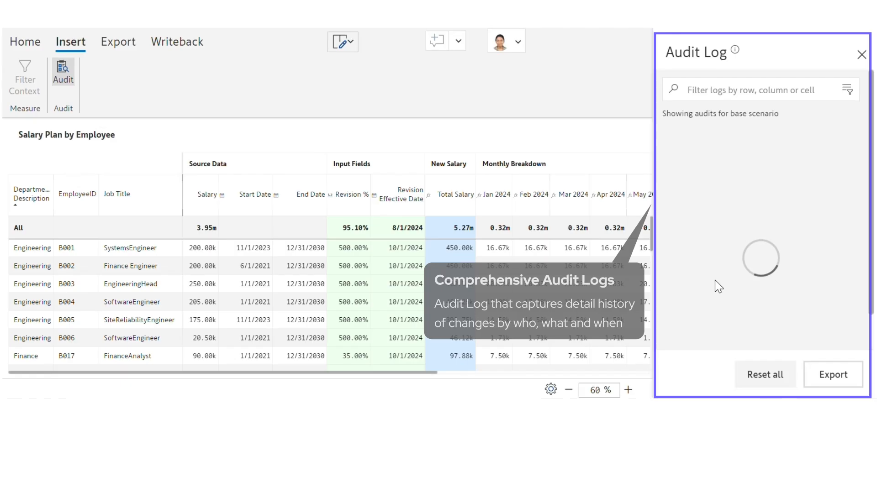
left_click(863, 54)
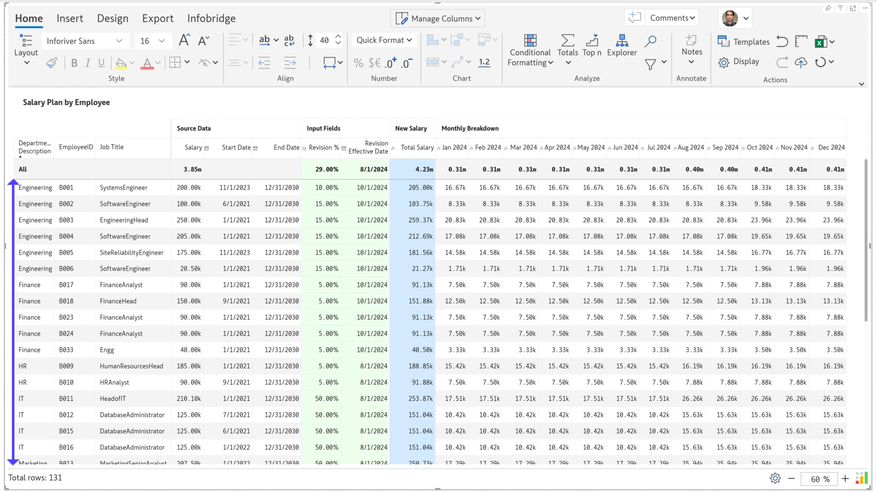
Set B001's Revision % to 20%, raising the SystemsEngineer's salary to 210.00k.
left_click(194, 128)
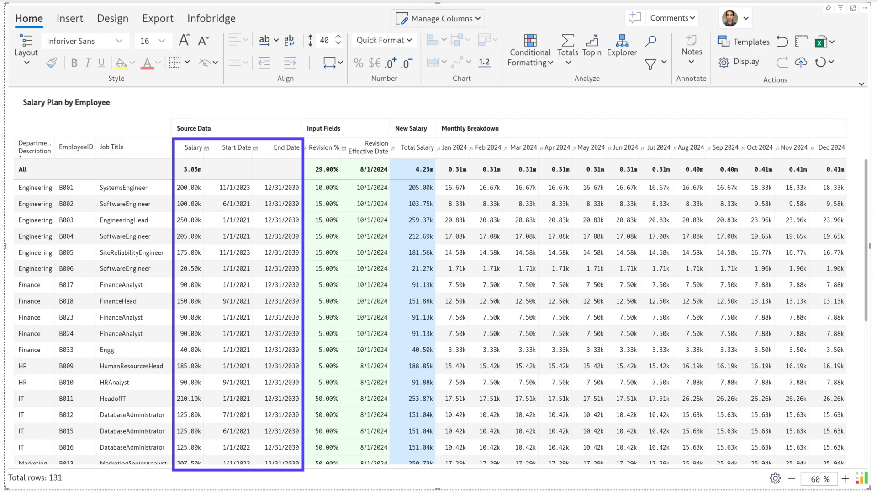
left_click(70, 19)
type("20")
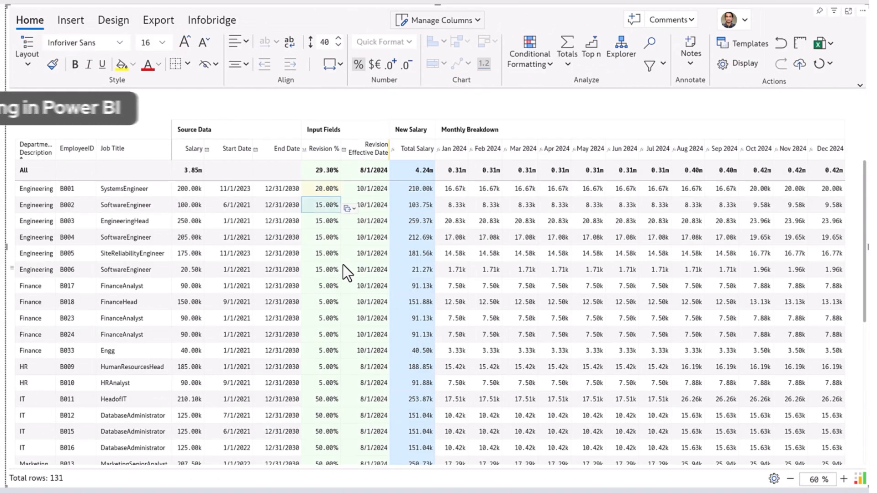
left_click(350, 192)
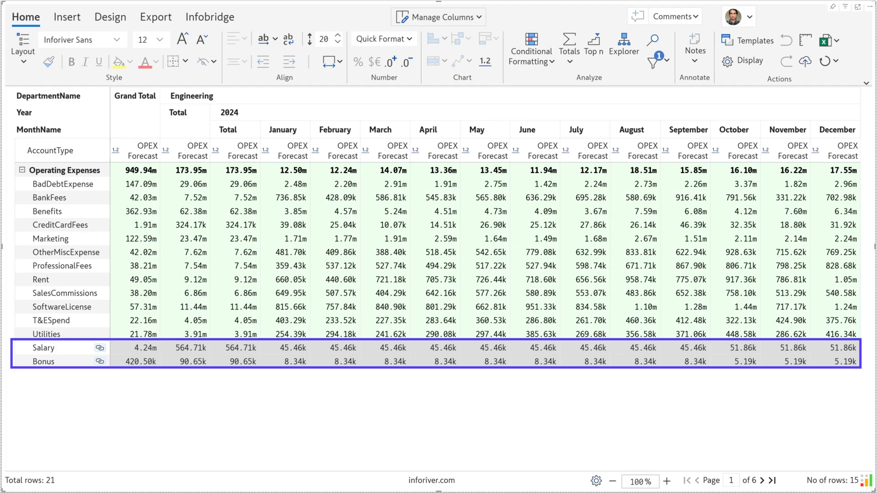
Inspect the Engineering expense plan's linked Salary (4.24m) and Bonus rows.
left_click(100, 347)
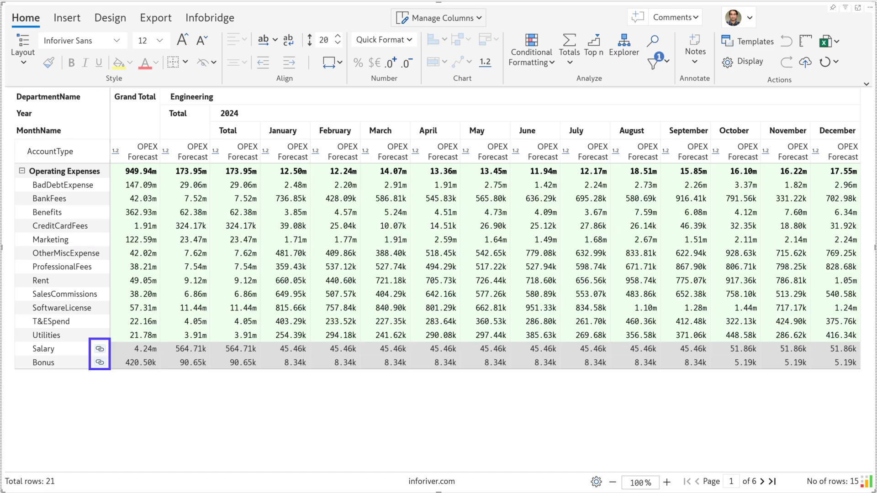
left_click(100, 349)
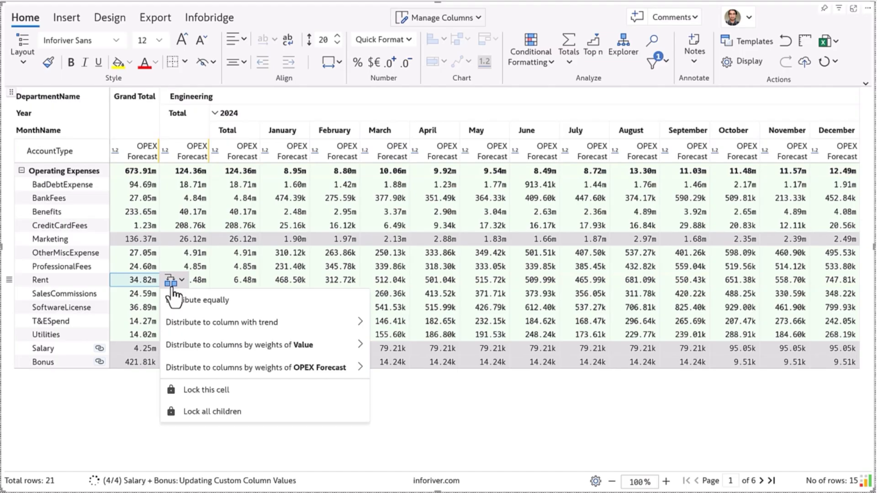
Enter the new Rent total of 34.82m and show its distribution options.
left_click(203, 300)
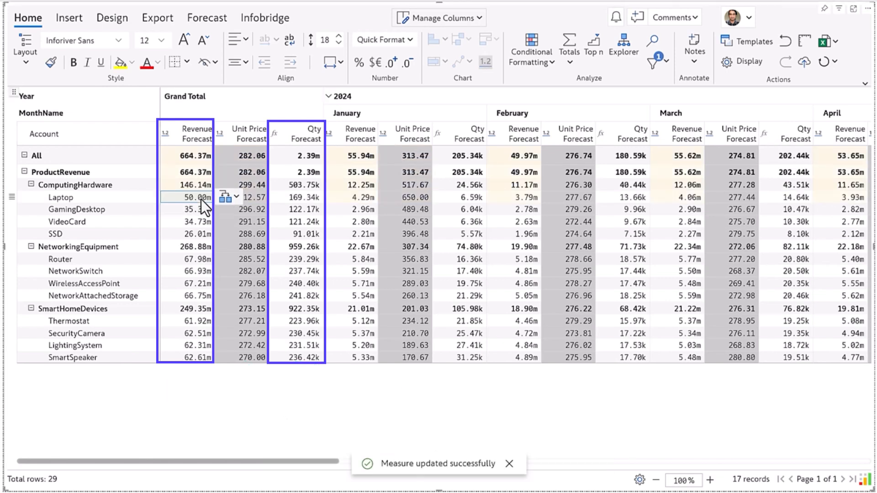
Enter 50m as Laptop Revenue Forecast, recalculating Qty Forecast to 169.34k.
left_click(192, 155)
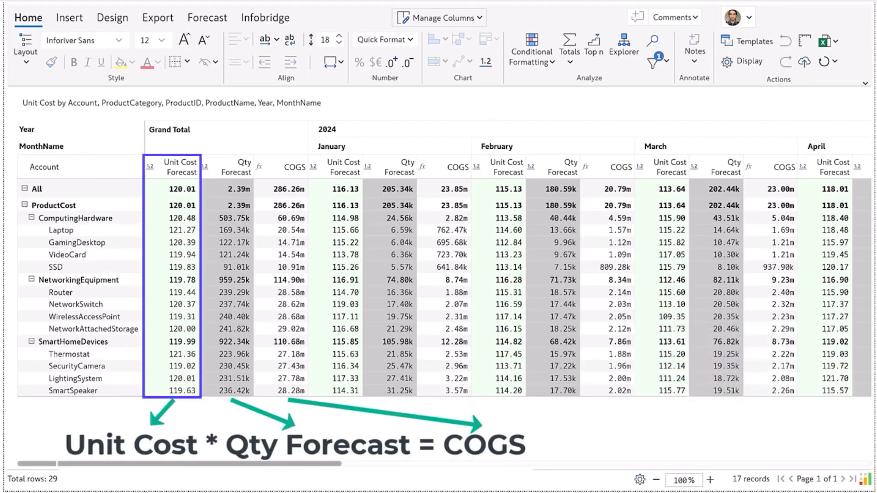
Review the COGS column (Unit Cost × Qty Forecast) totalling 286.26m, Laptop at 20.54m.
left_click(293, 166)
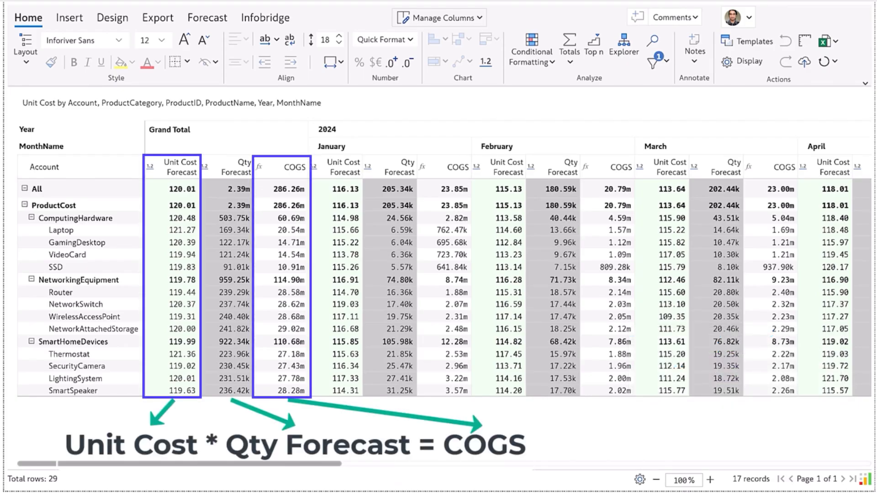